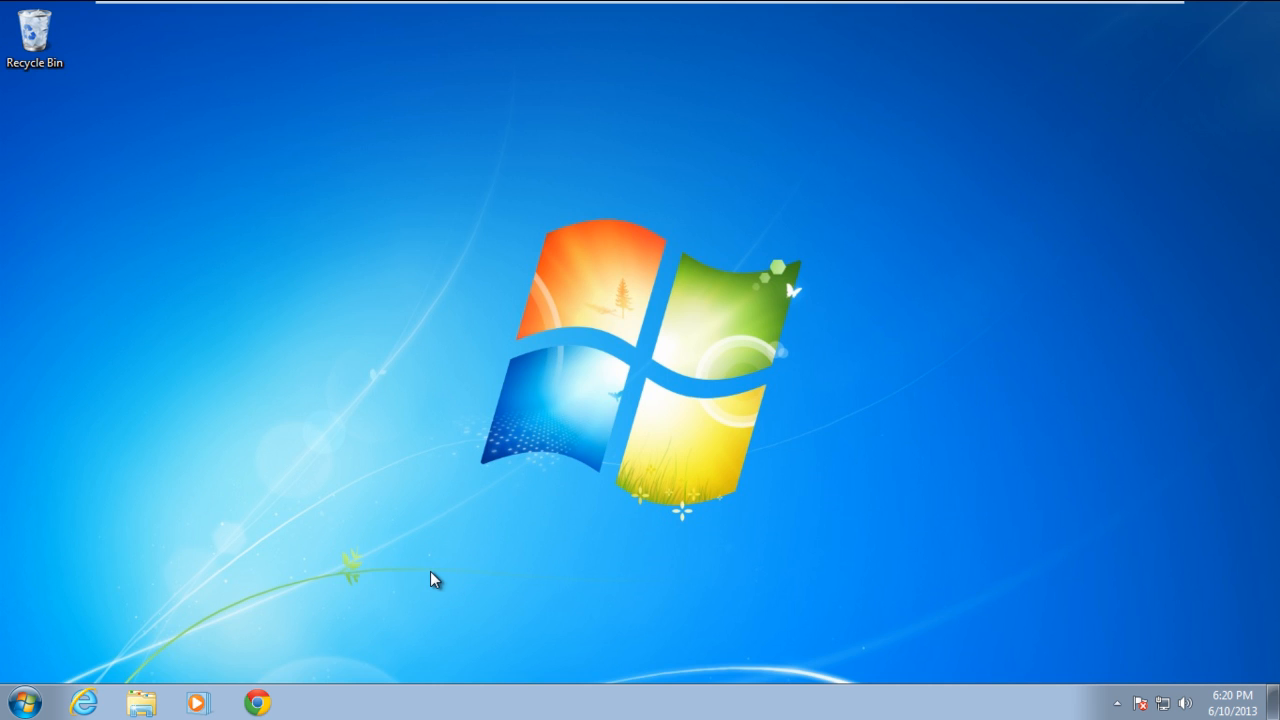
mouse_move(420, 588)
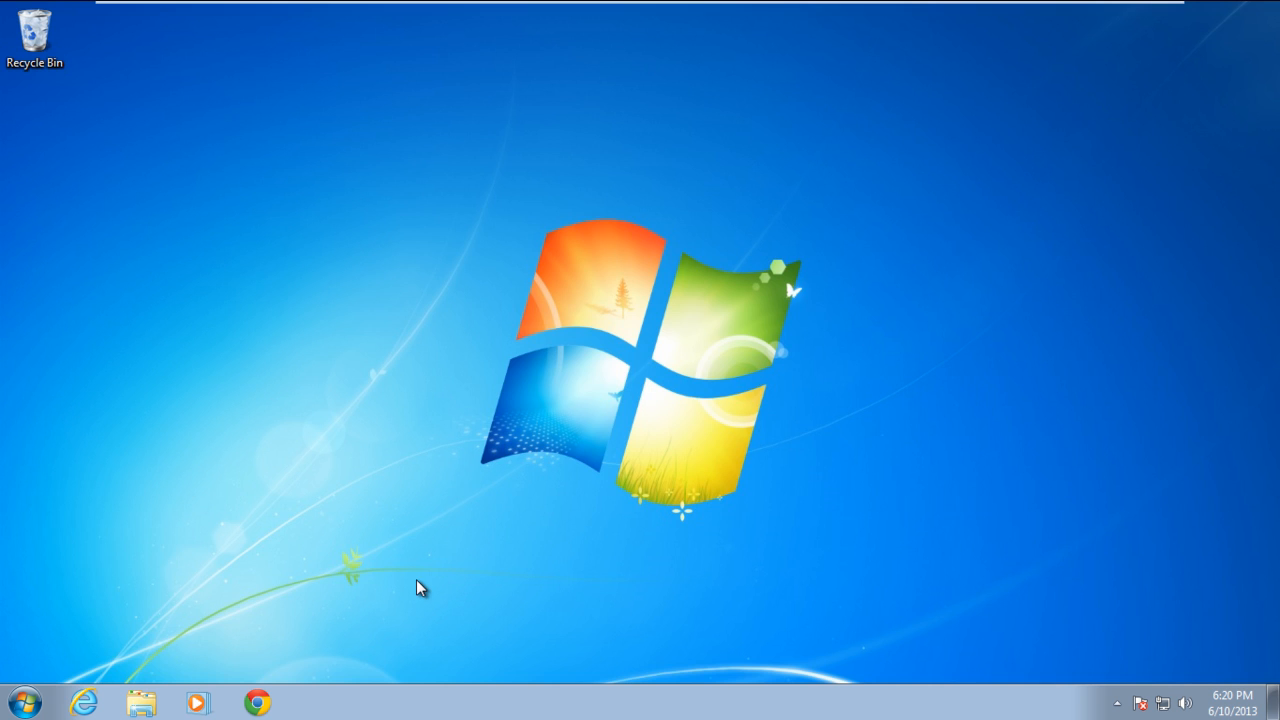
mouse_move(392, 606)
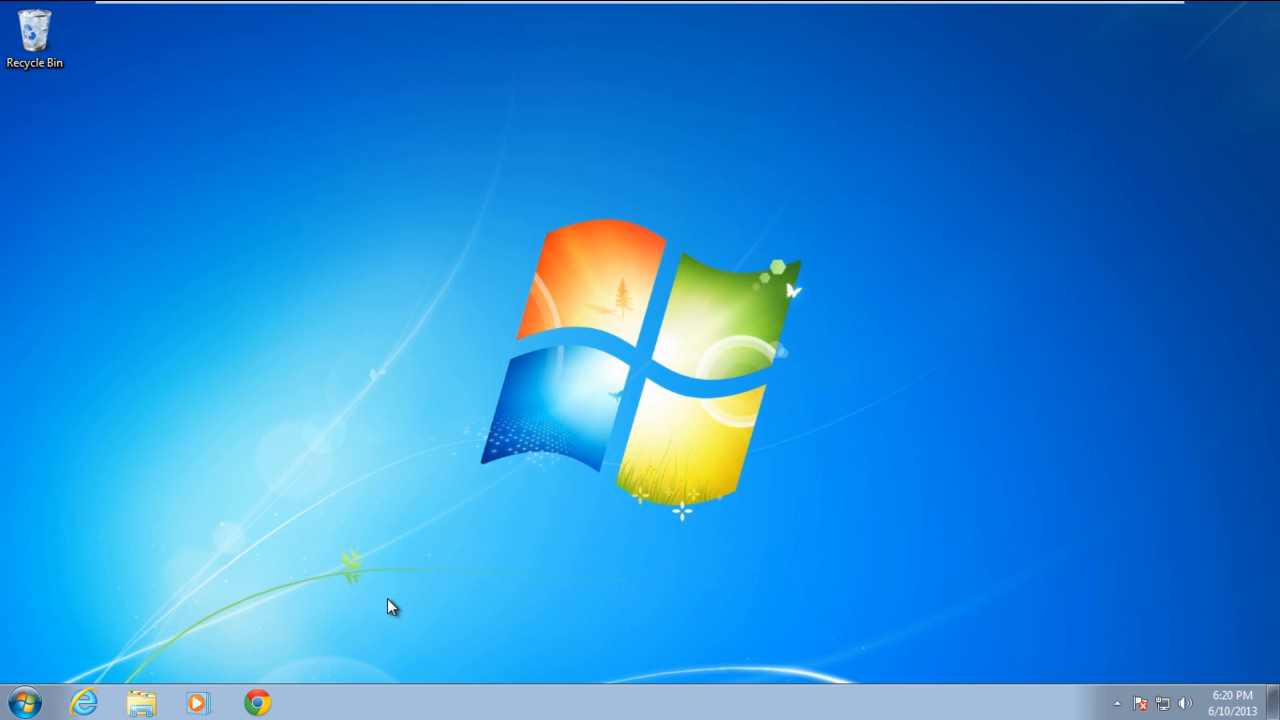
mouse_move(380, 612)
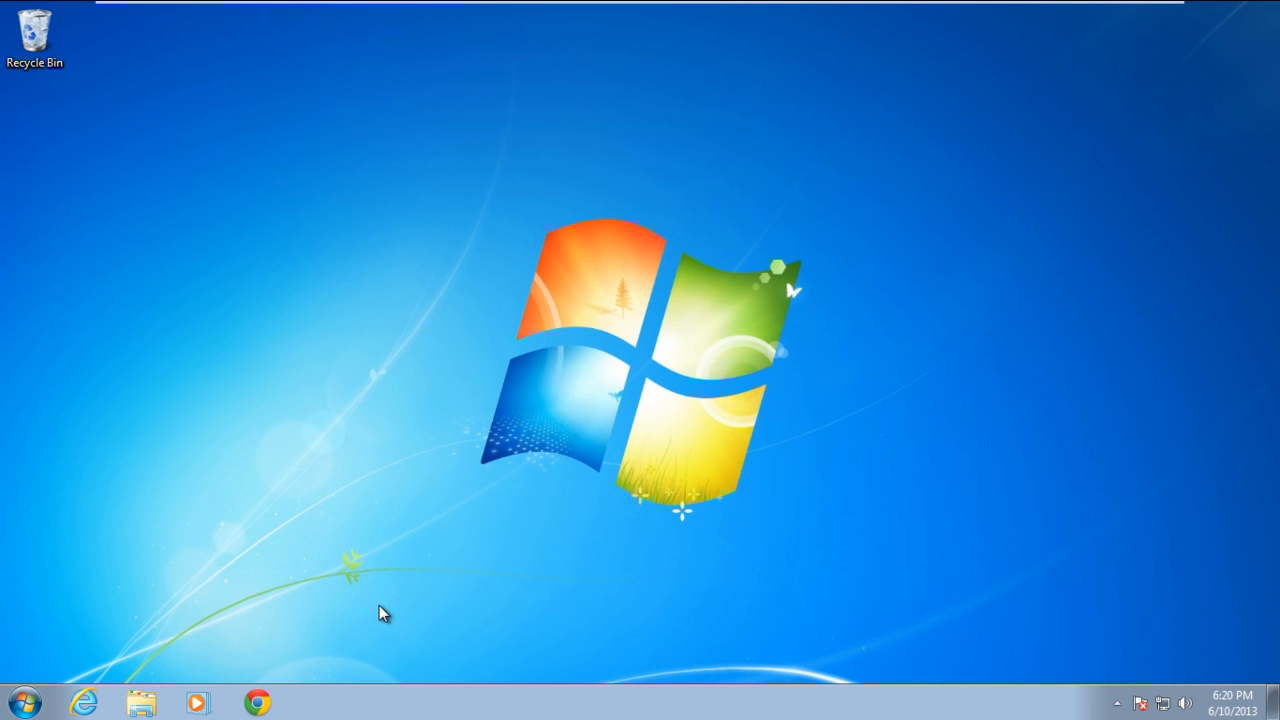
mouse_move(258, 704)
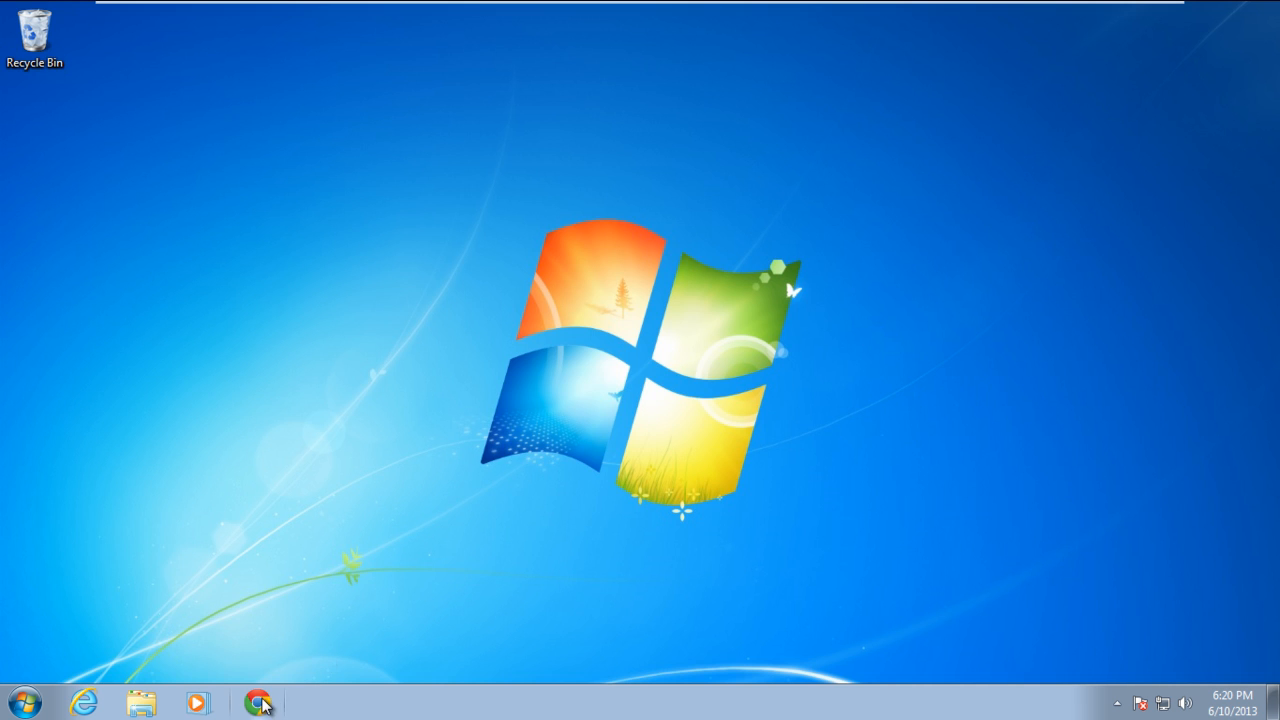
Download the WinSCP 5.1.5 installation package from winscp.net in Chrome and launch it.
click(258, 702)
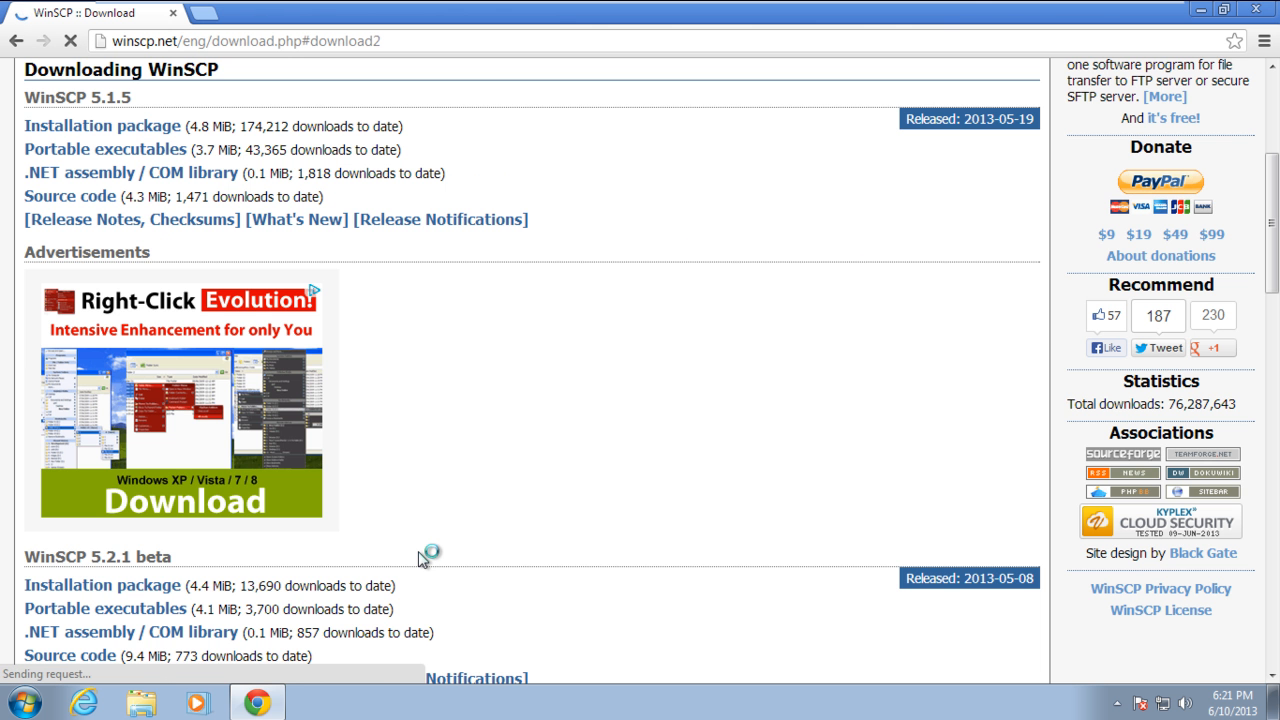
click(102, 124)
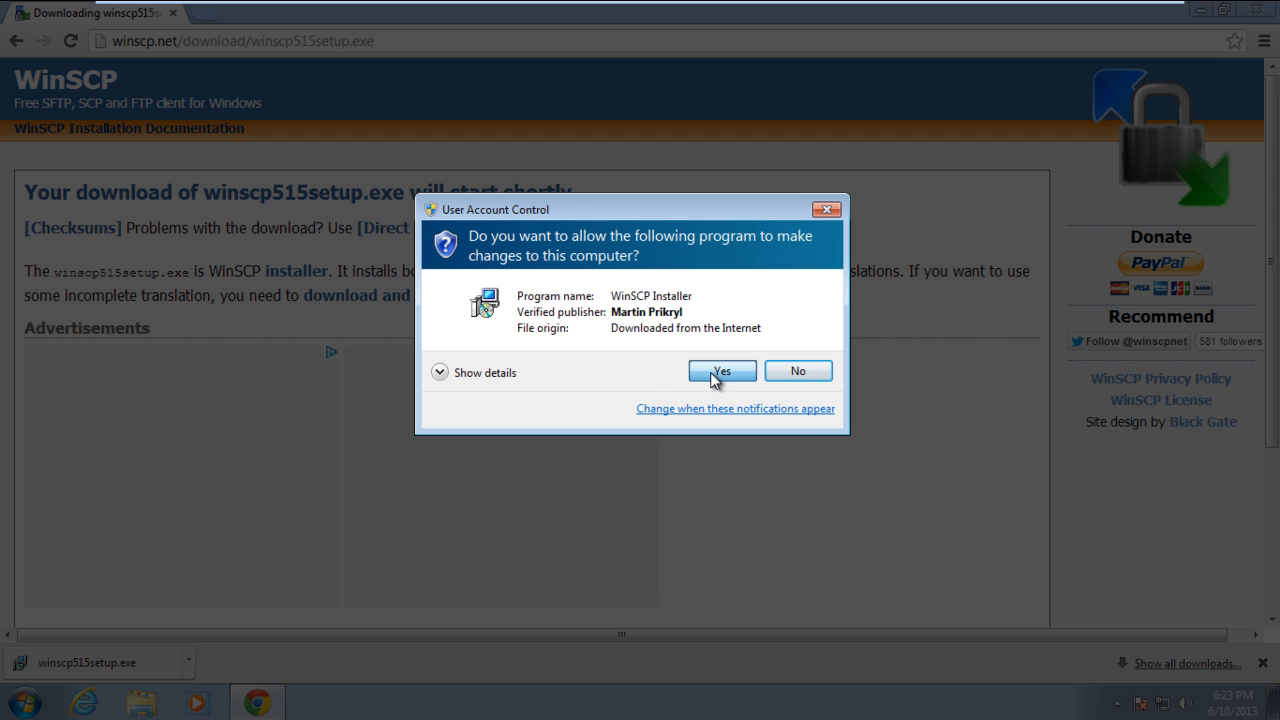
Allow the installer to make changes and keep English as the setup language.
click(722, 370)
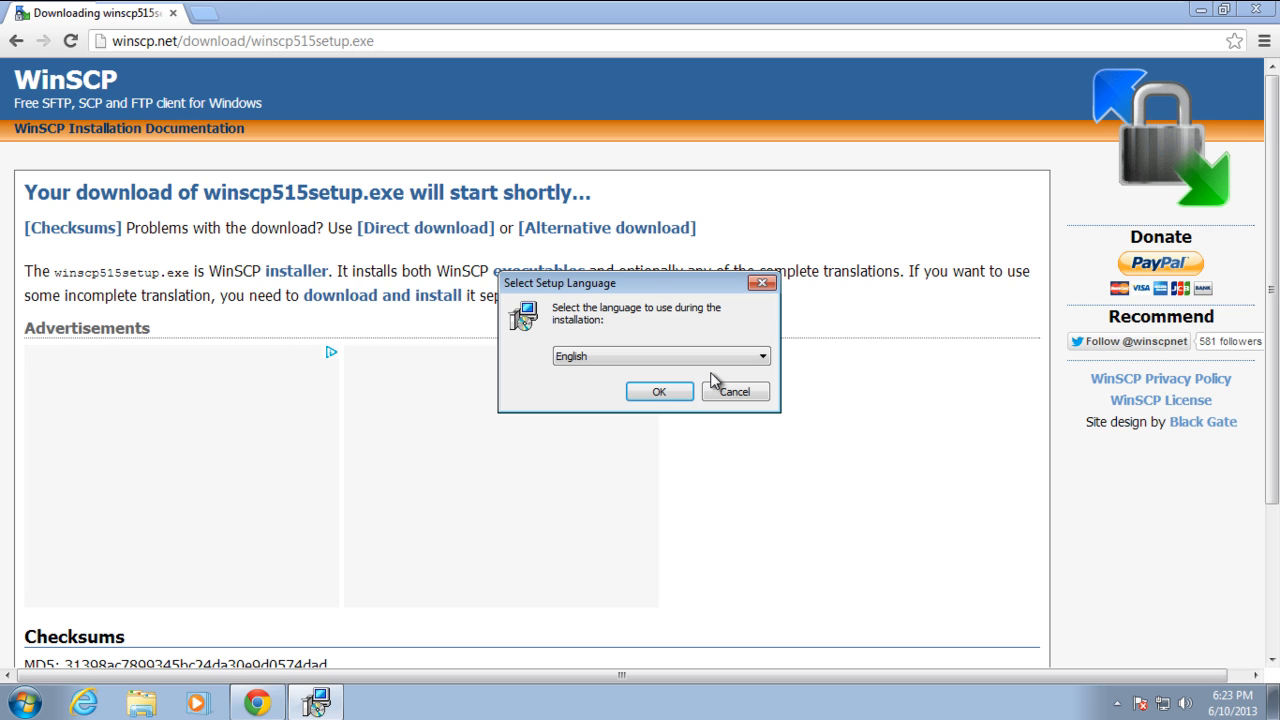
mouse_move(696, 388)
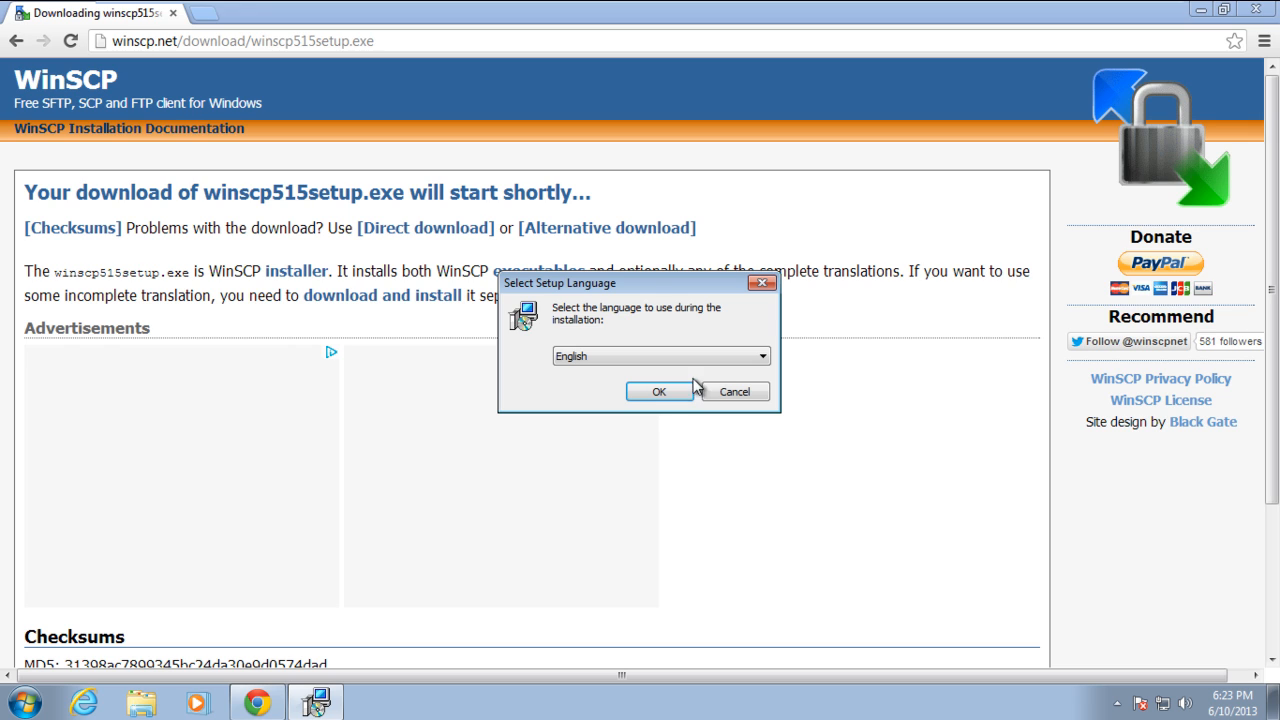
click(658, 390)
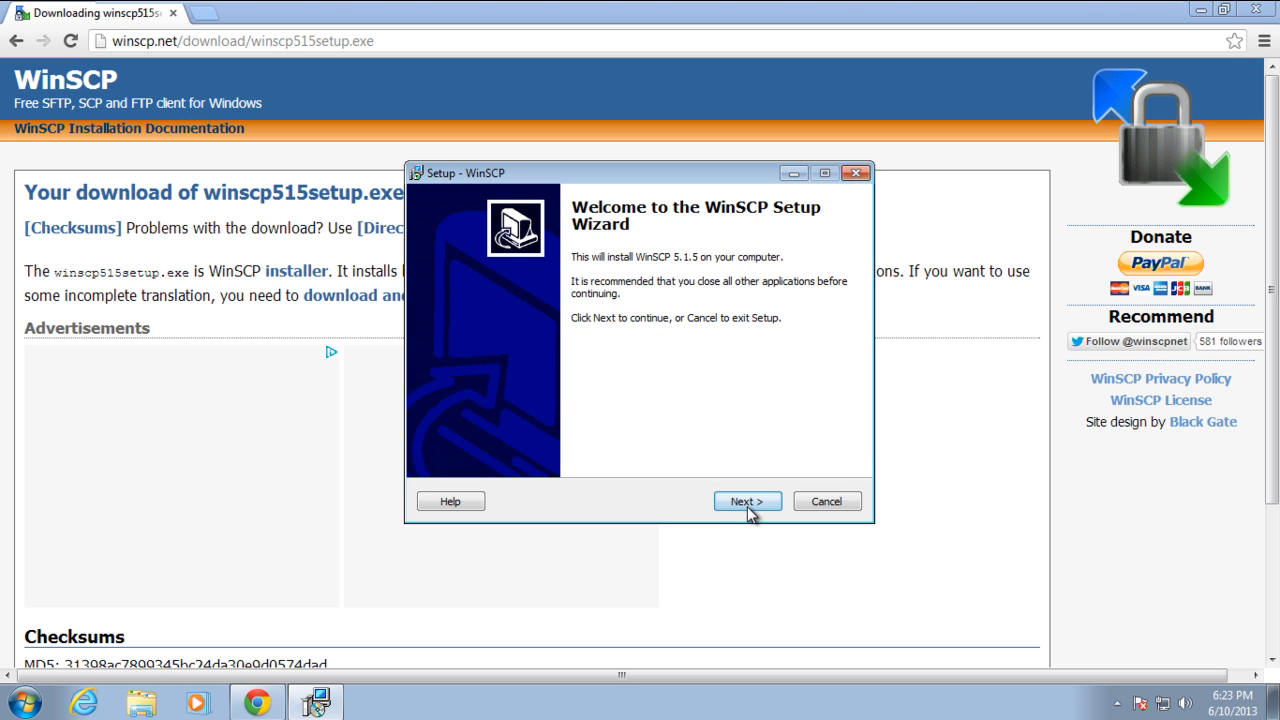
Accept the license, keep Typical installation and Commander interface, and install WinSCP.
click(746, 500)
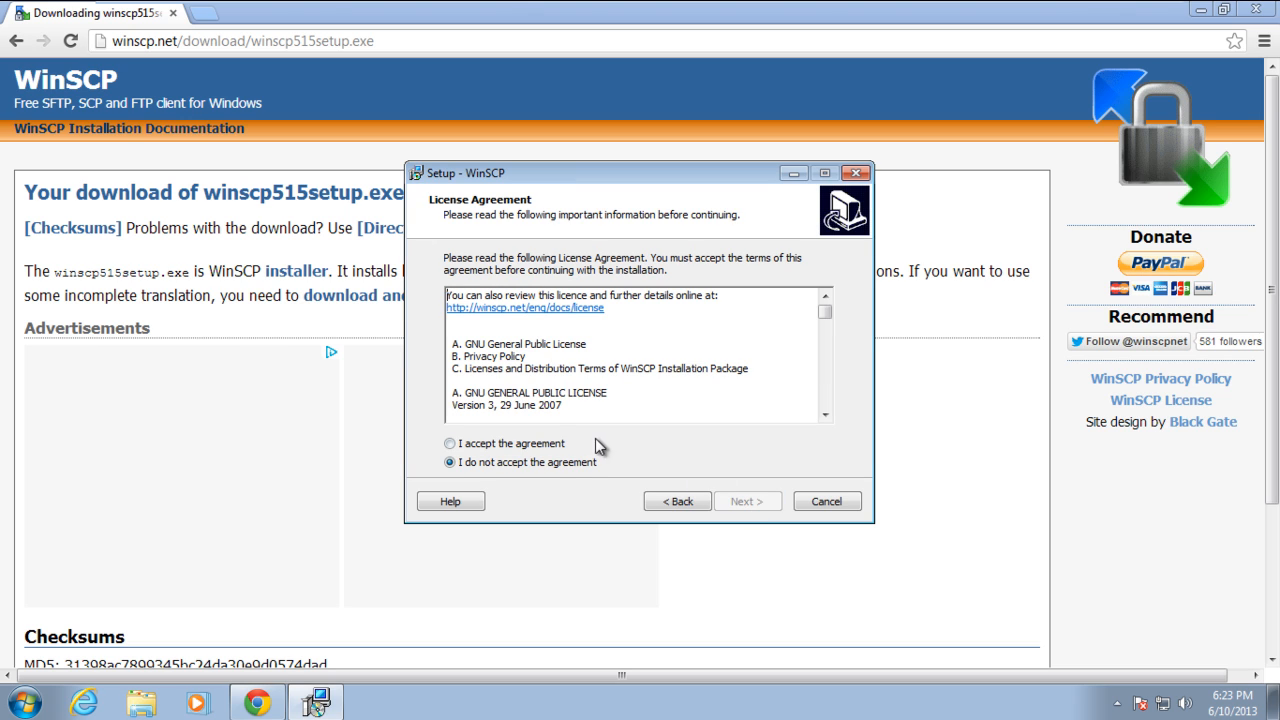
click(450, 444)
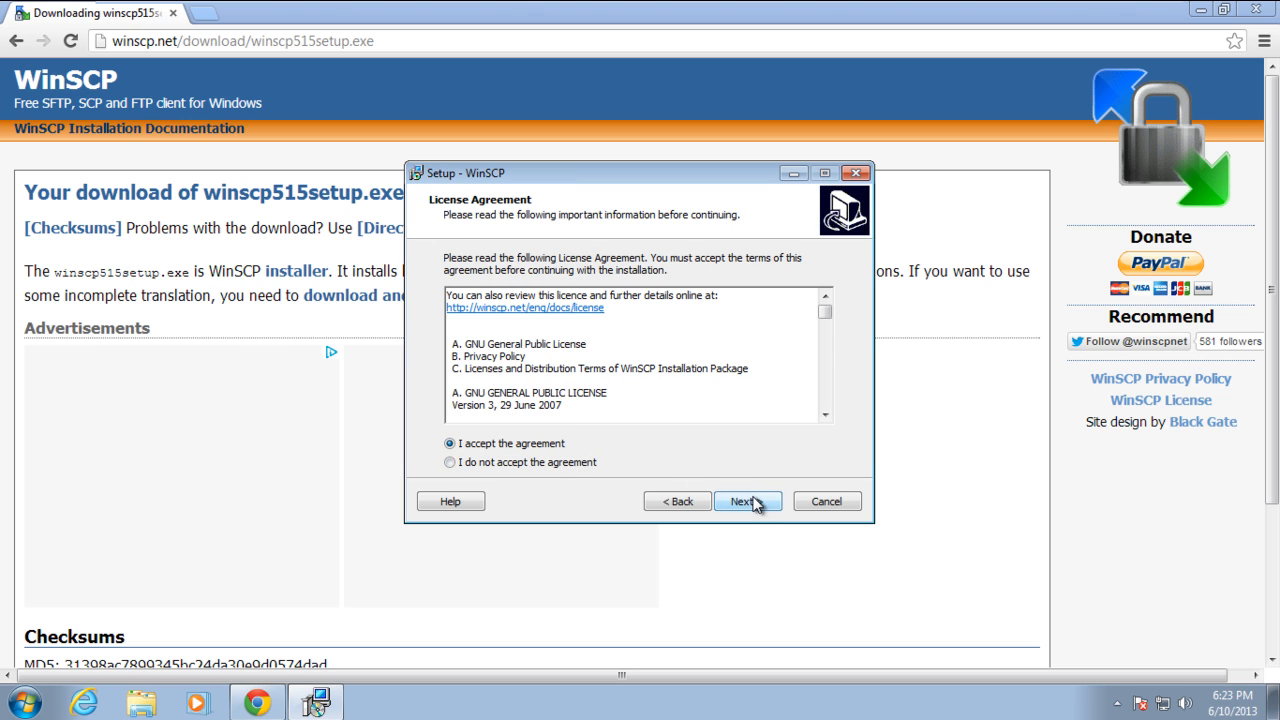
click(742, 500)
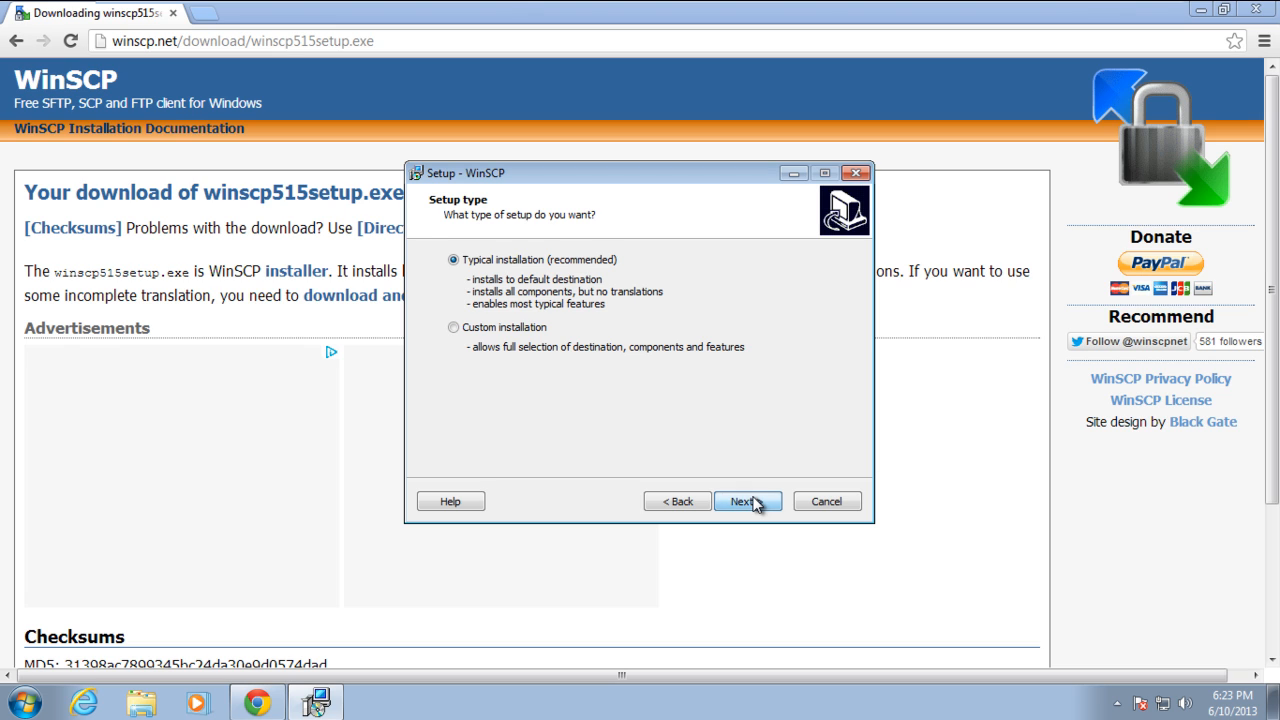
click(742, 500)
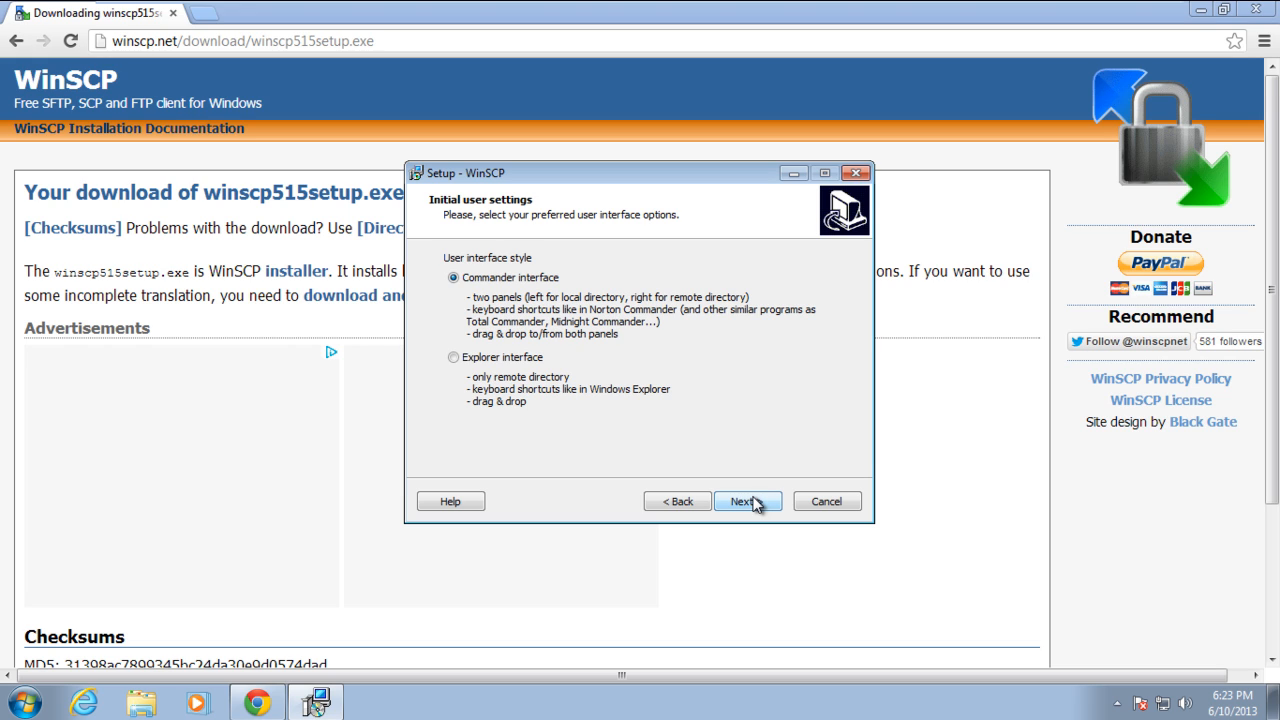
click(742, 500)
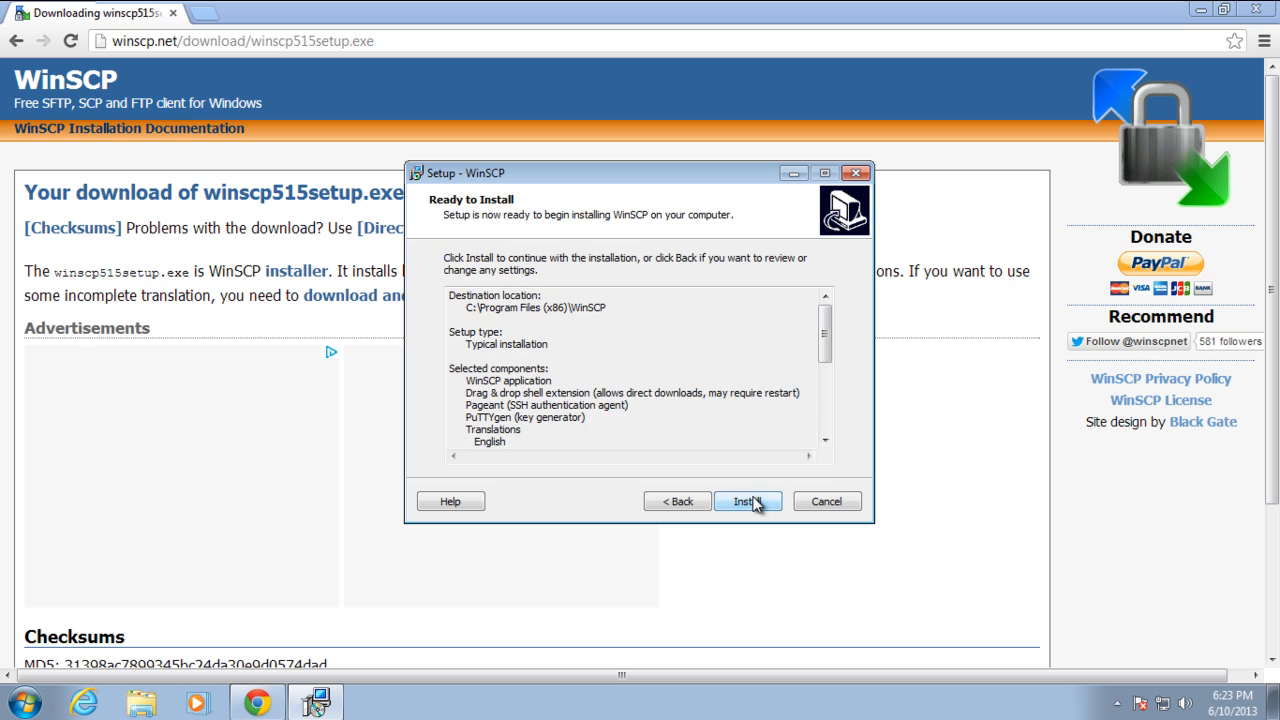
click(748, 500)
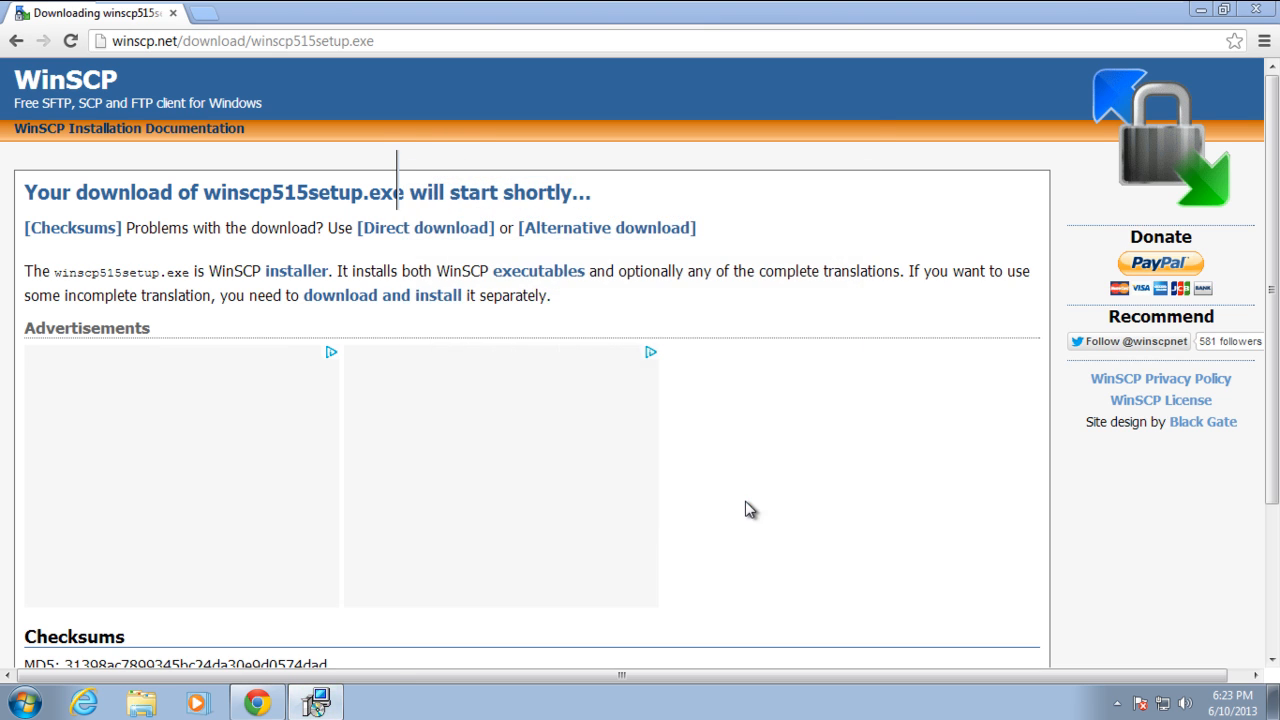
Log in over SFTP to host 192.168.190.131 as user root with its password.
click(316, 700)
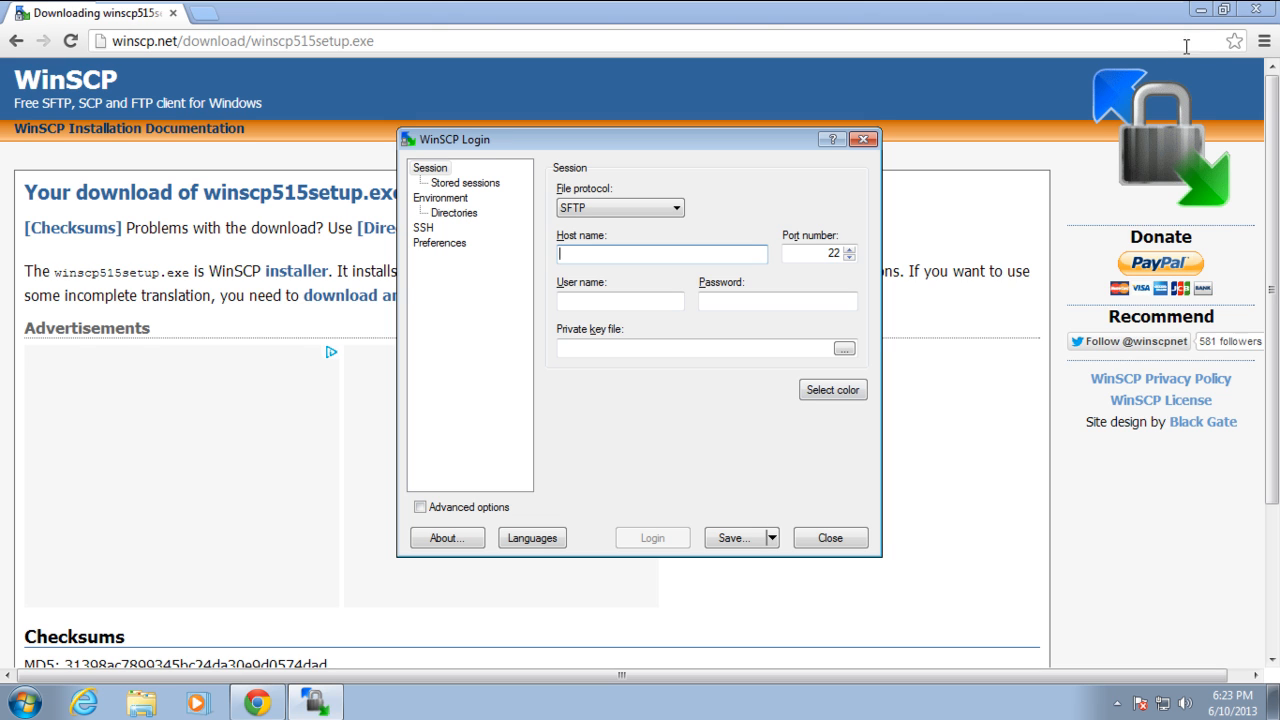
text(1)
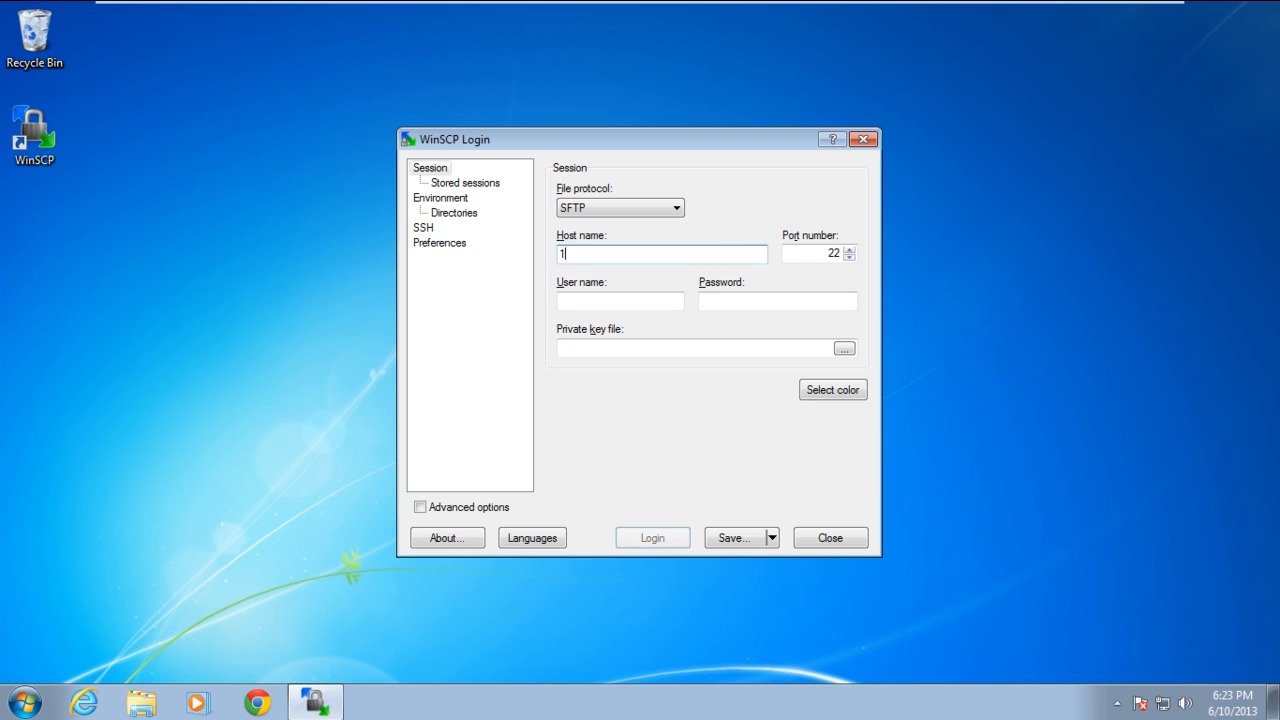
text(92.168.190.13)
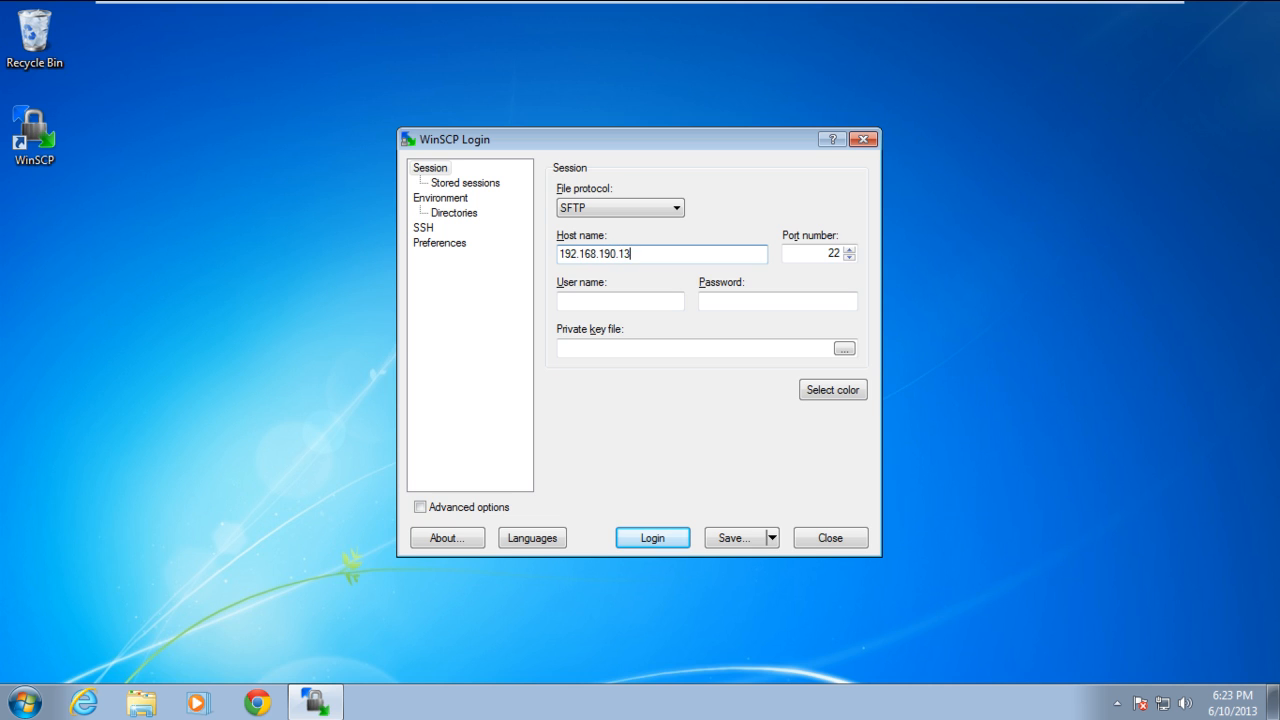
text(ro)
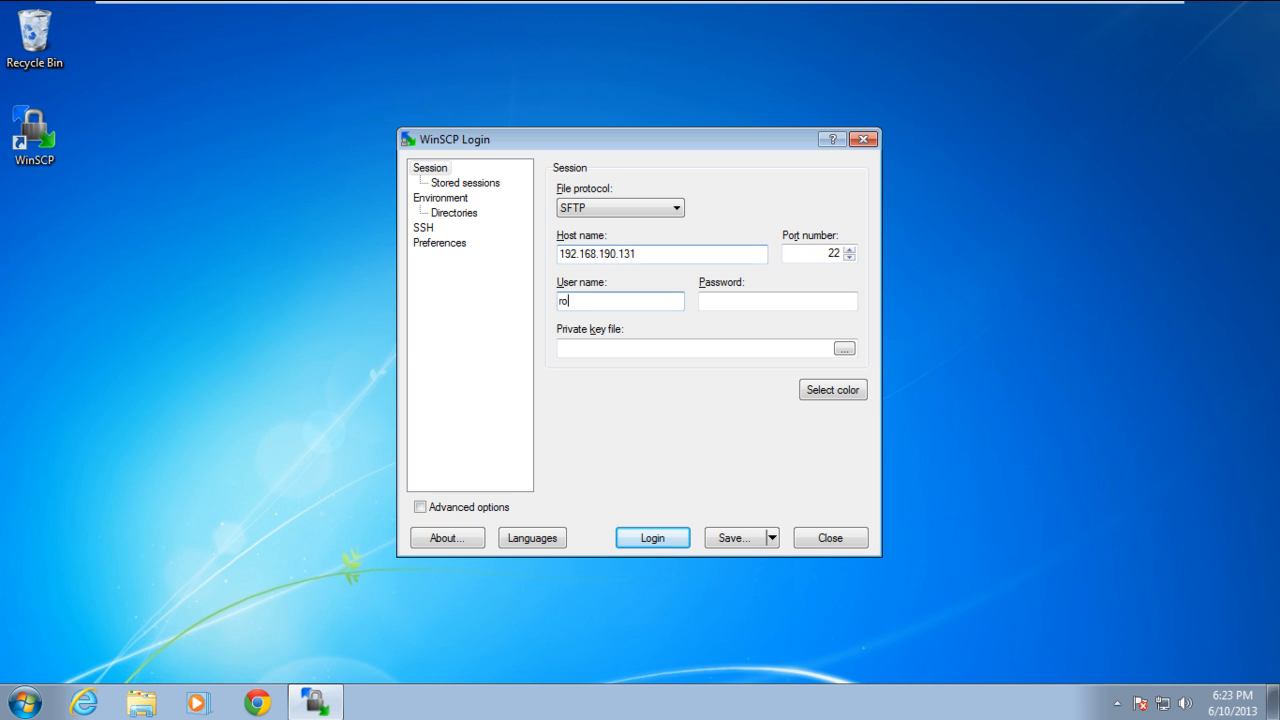
text(password)
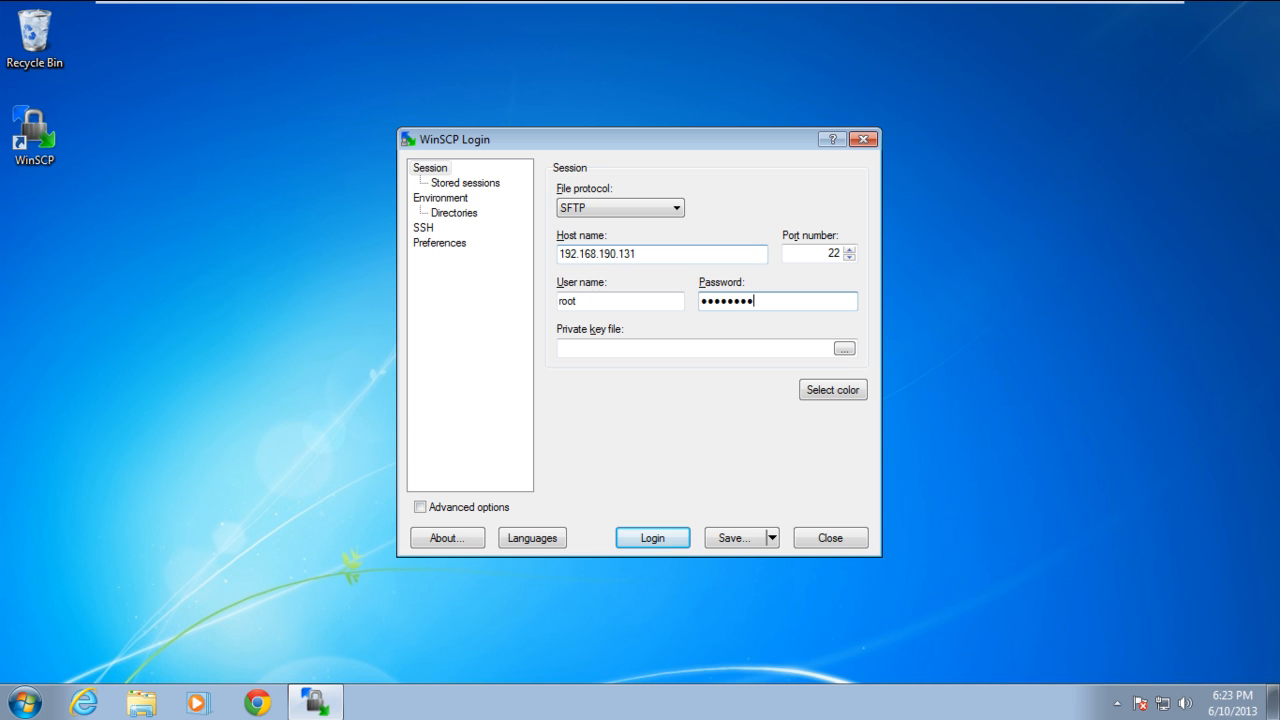
mouse_move(652, 460)
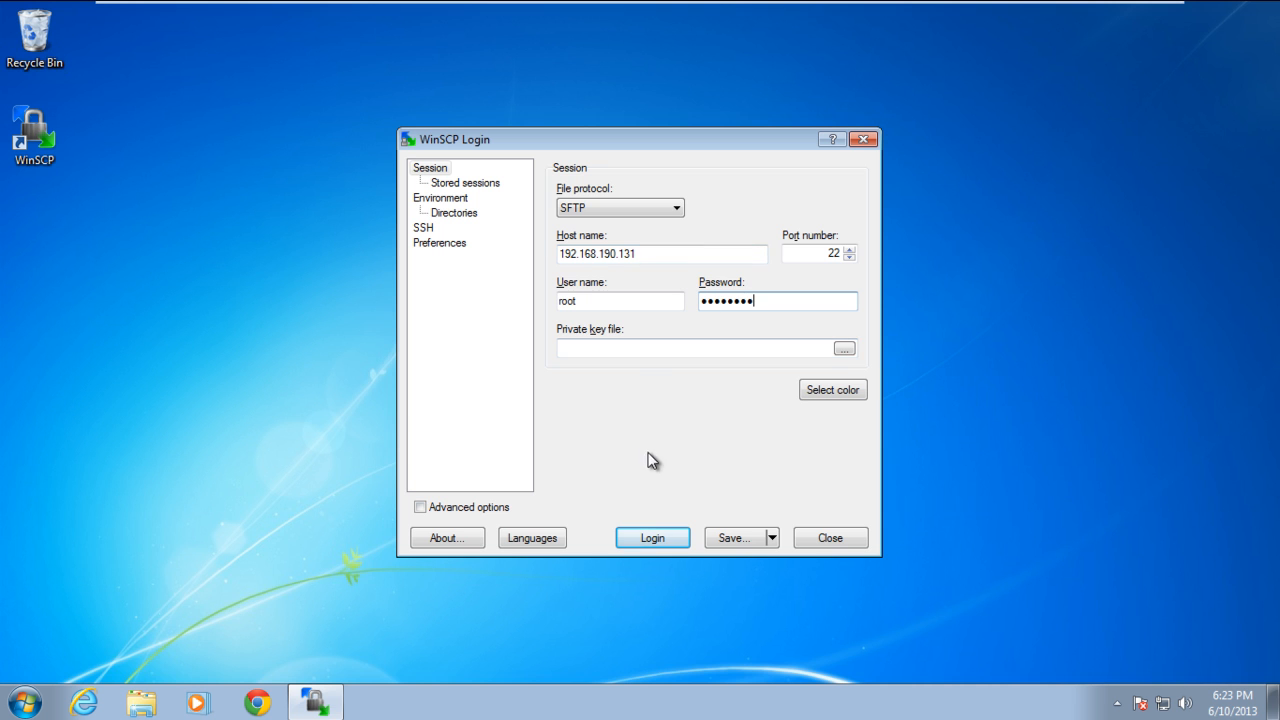
click(652, 538)
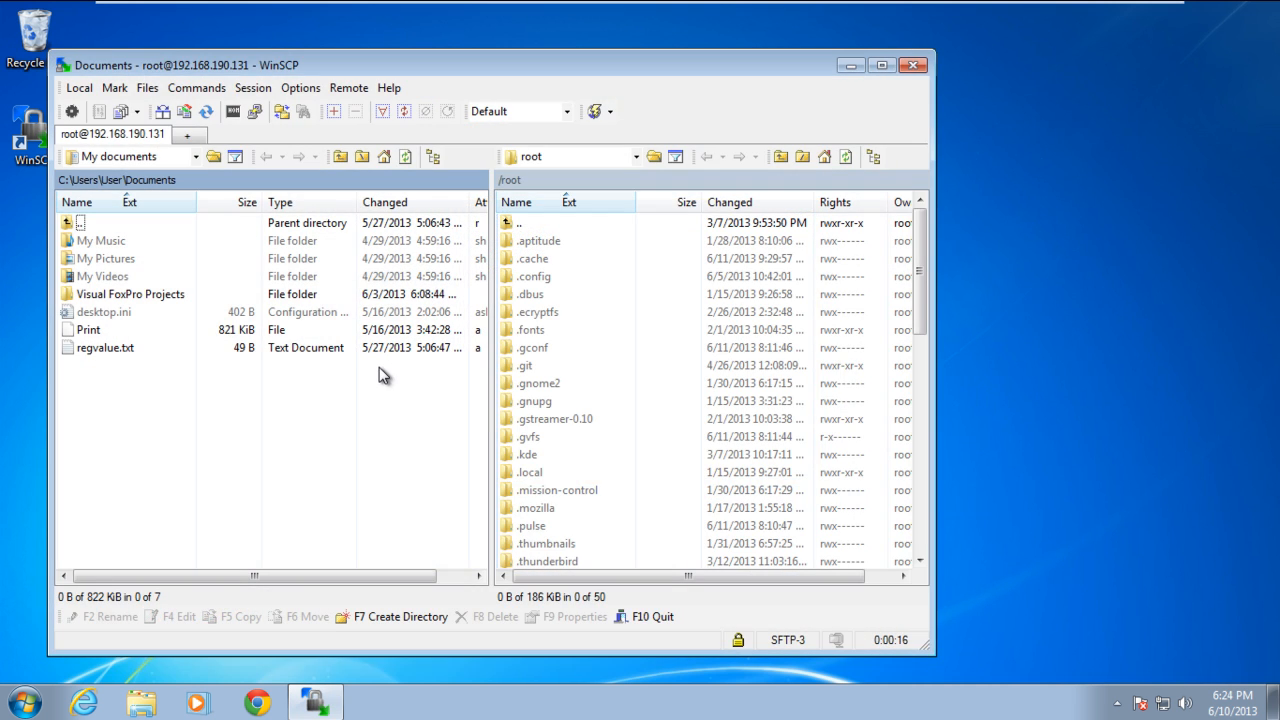
double_click(128, 294)
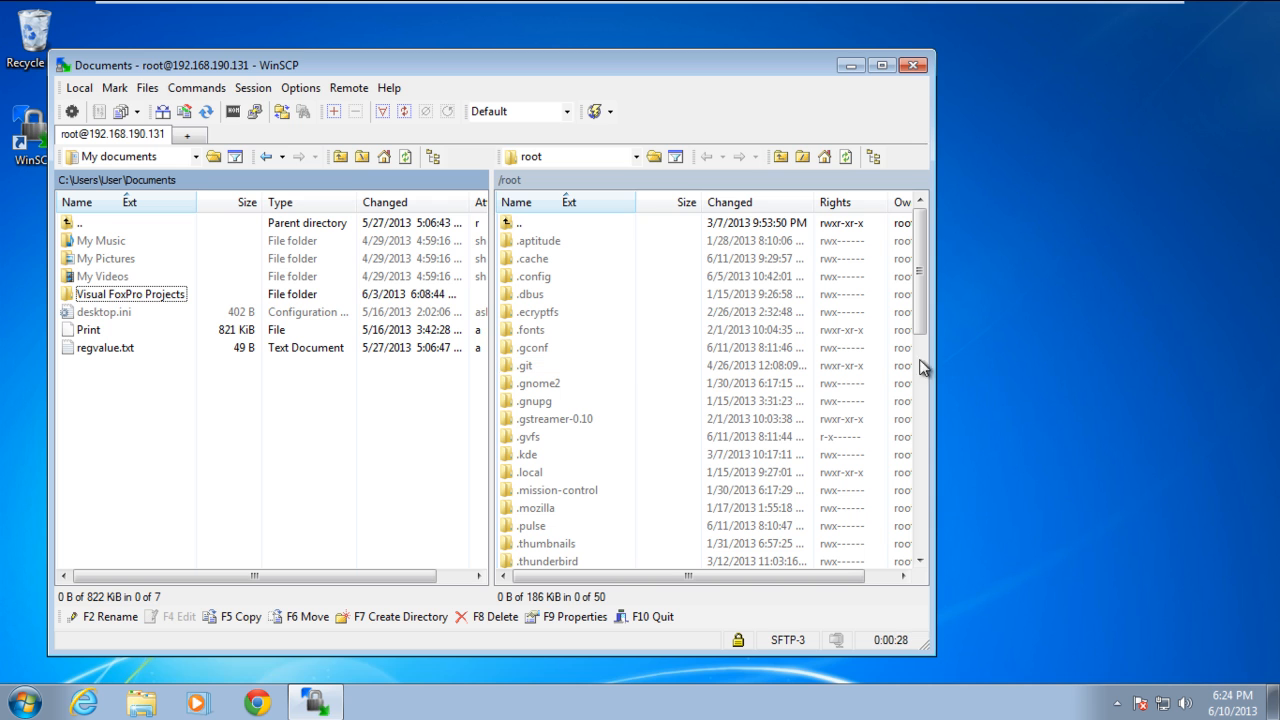
scroll(down, 3)
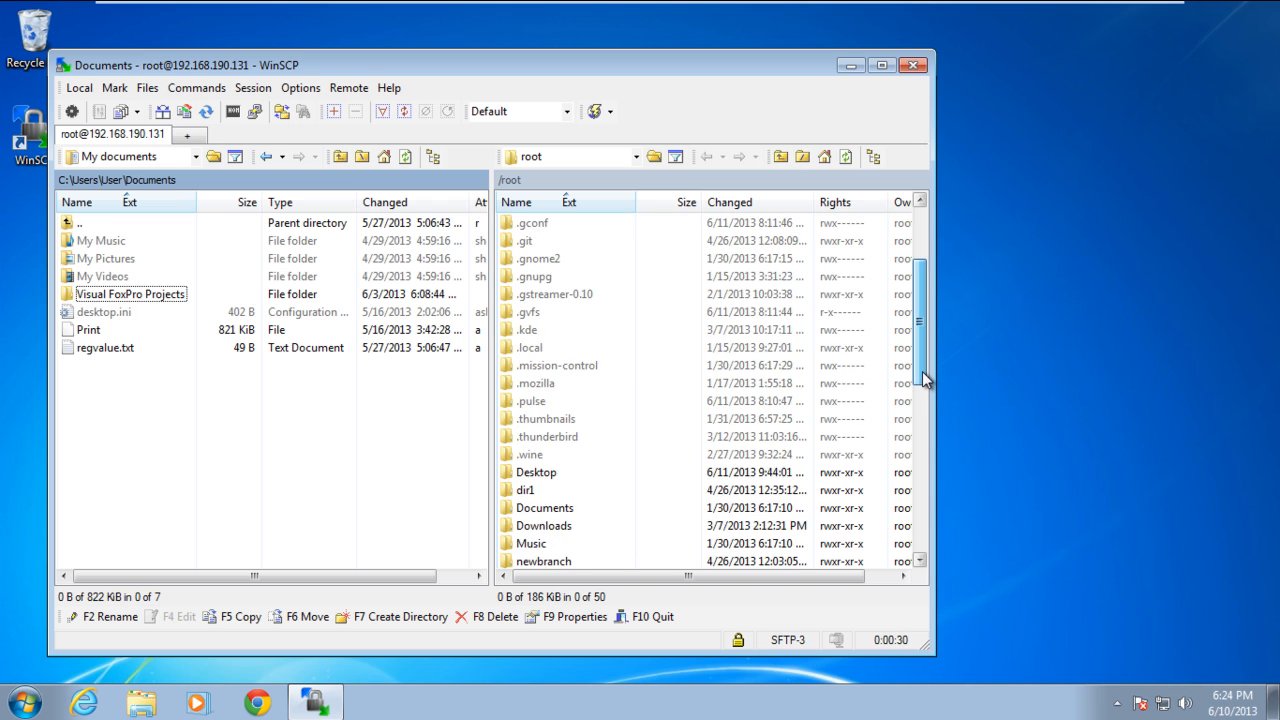
scroll(down, 3)
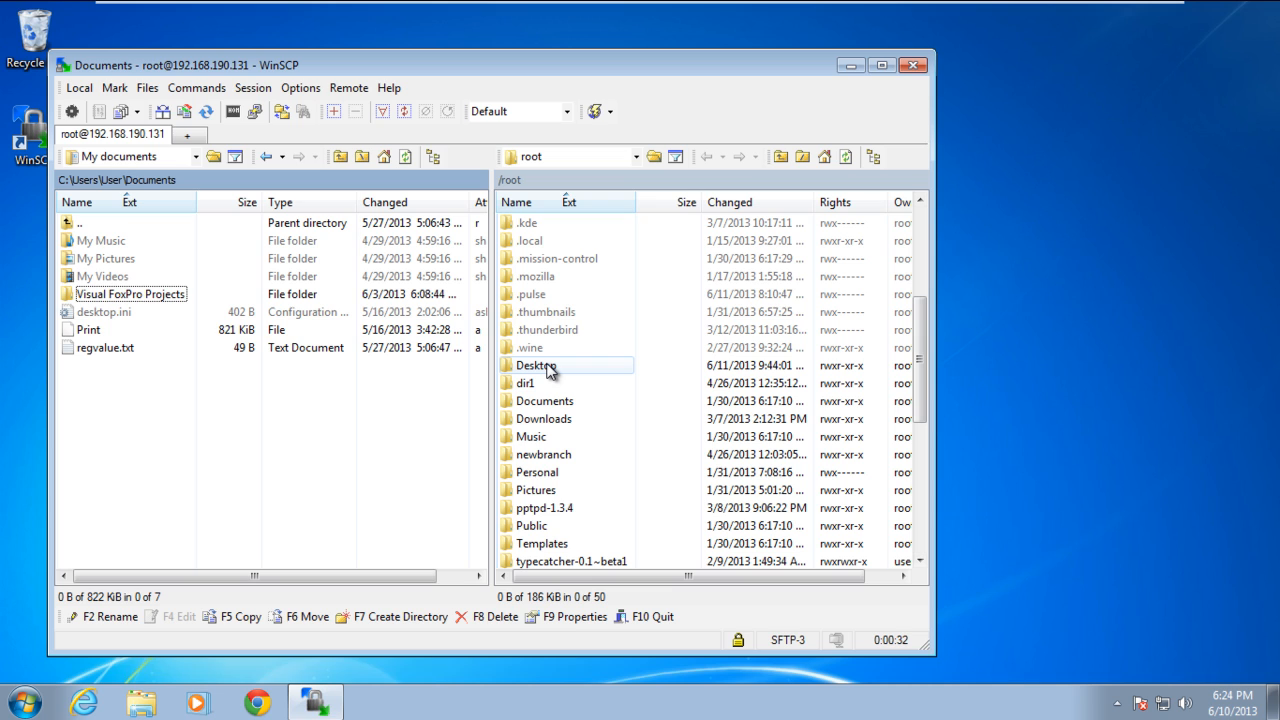